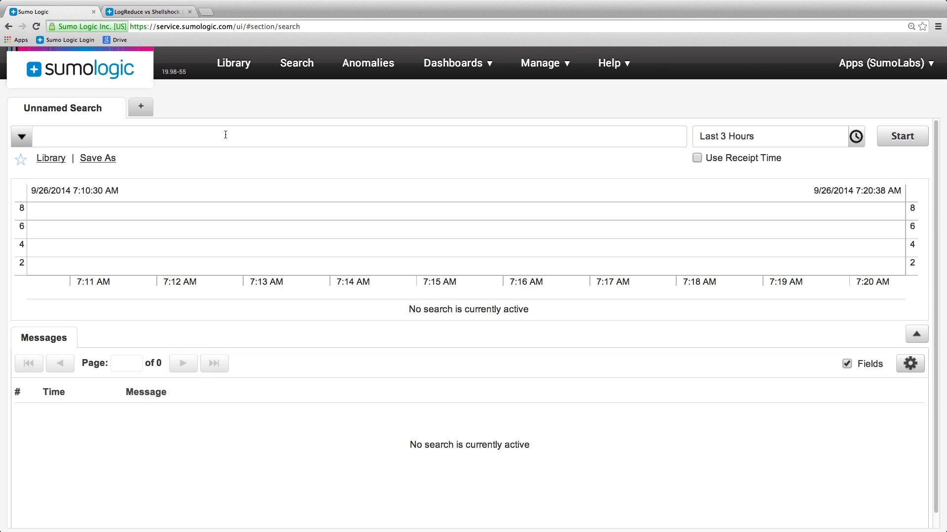
Search the last 3 hours for the Shellshock string "() {", returning 11,353 messages.
type("\"() {")
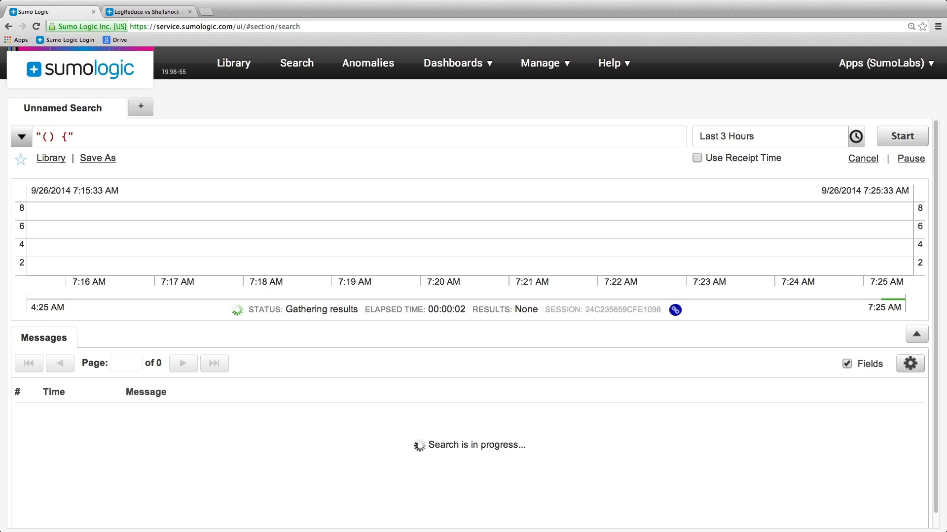
left_click(902, 135)
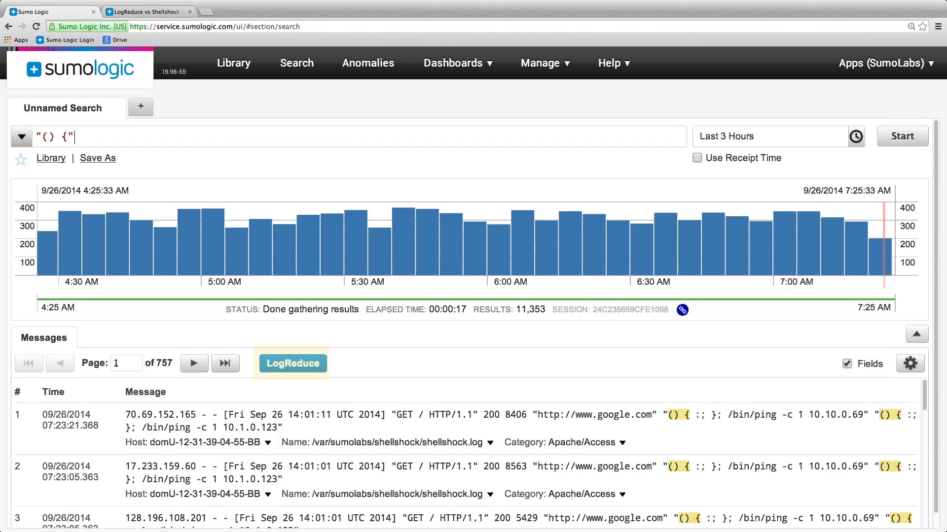
Run LogReduce to group matches into two signatures: ping (11,408) and bash wget (1).
left_click(293, 363)
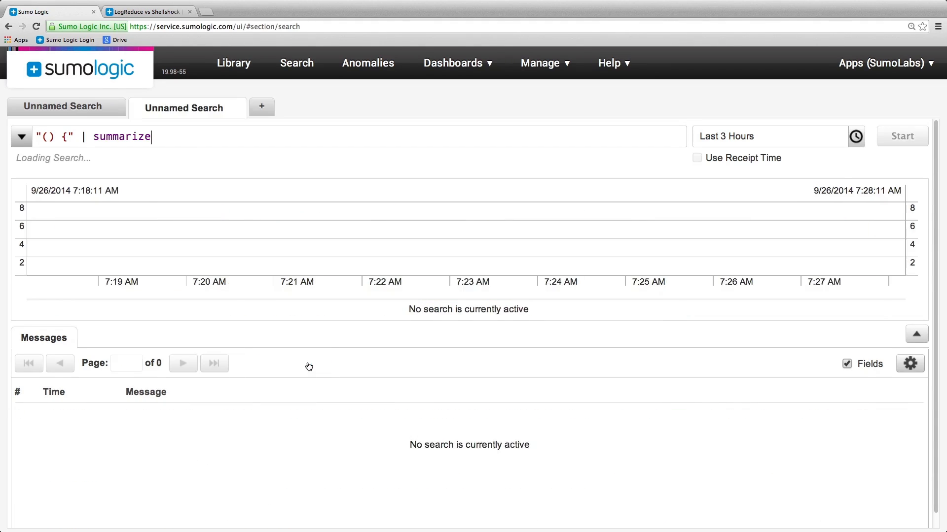
left_click(902, 136)
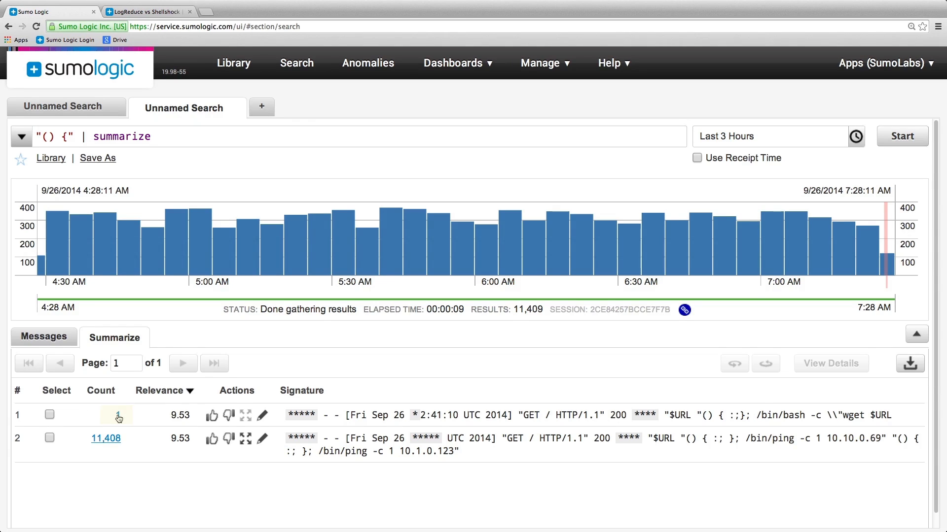
Open the count-1 bash wget signature to show its wget request from 34.87.4.6.
left_click(118, 417)
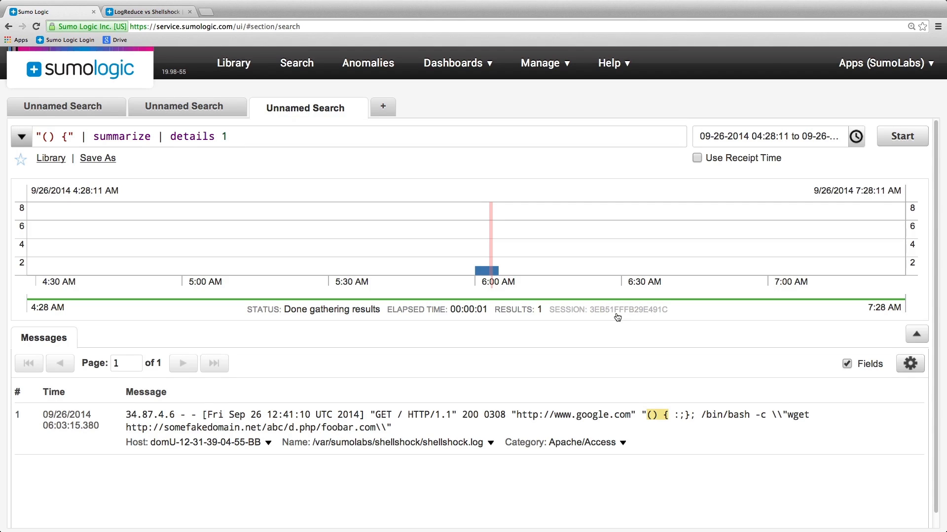
left_click(227, 137)
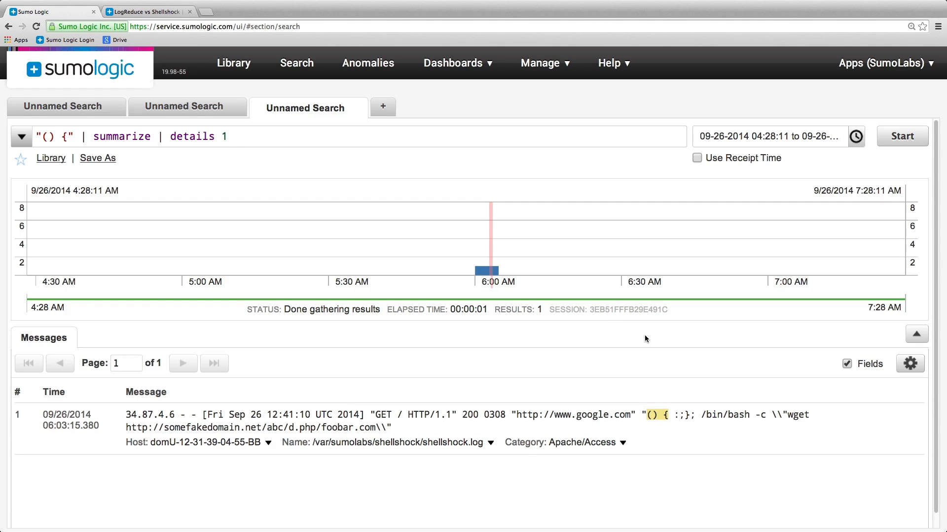
left_click(226, 137)
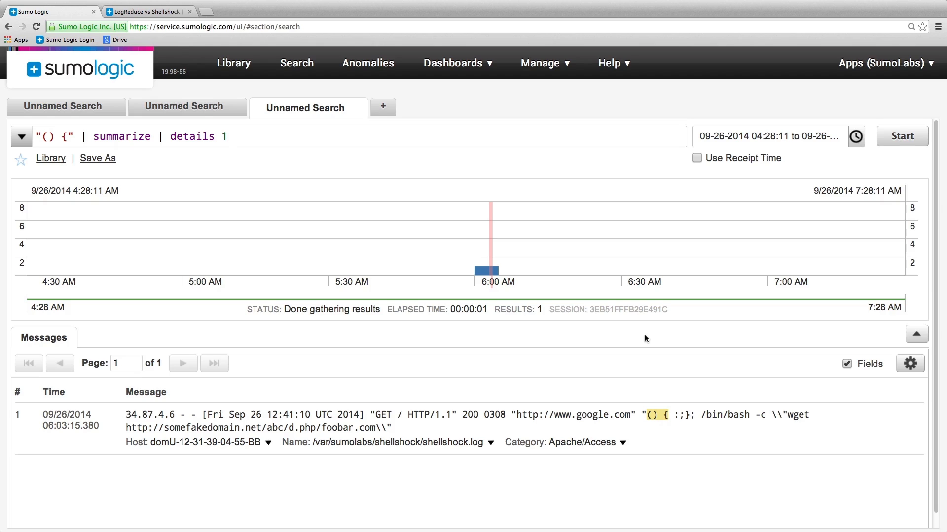
left_click(227, 136)
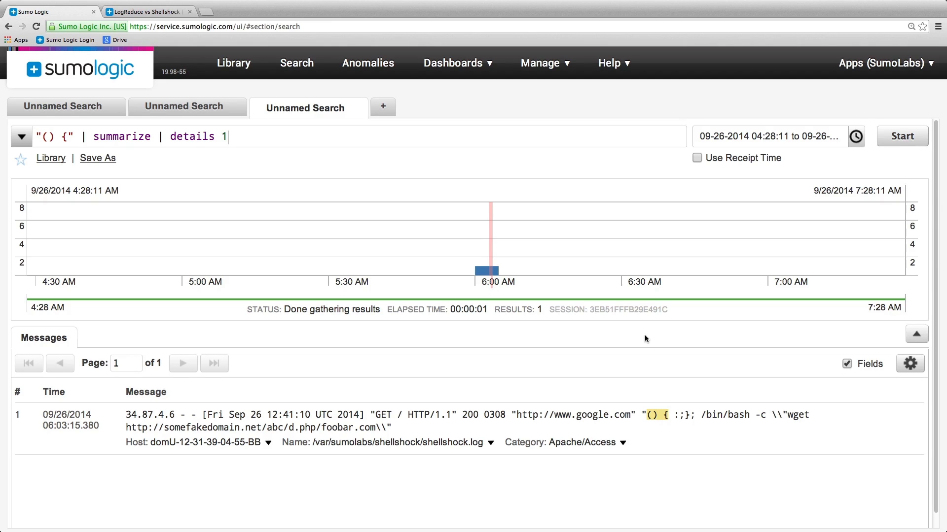